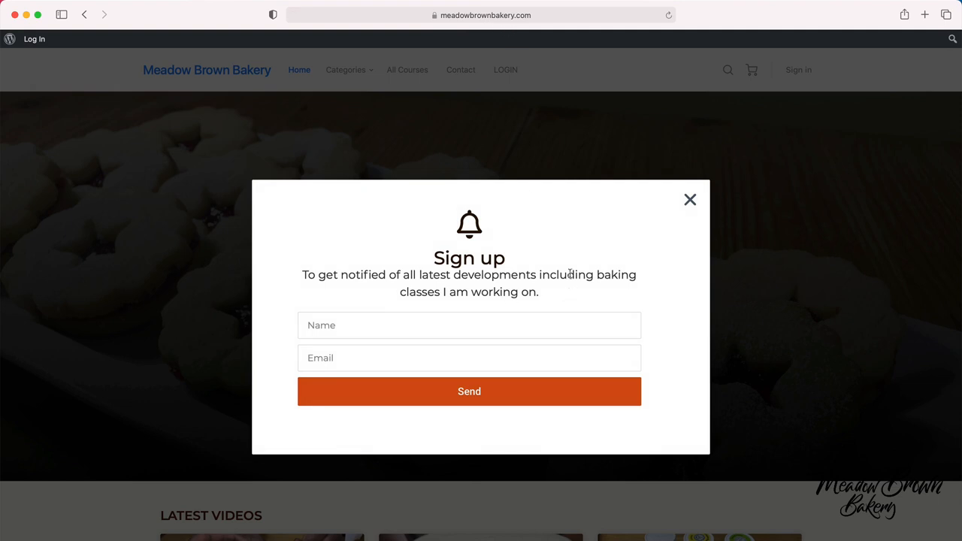
pyautogui.moveTo(508, 332)
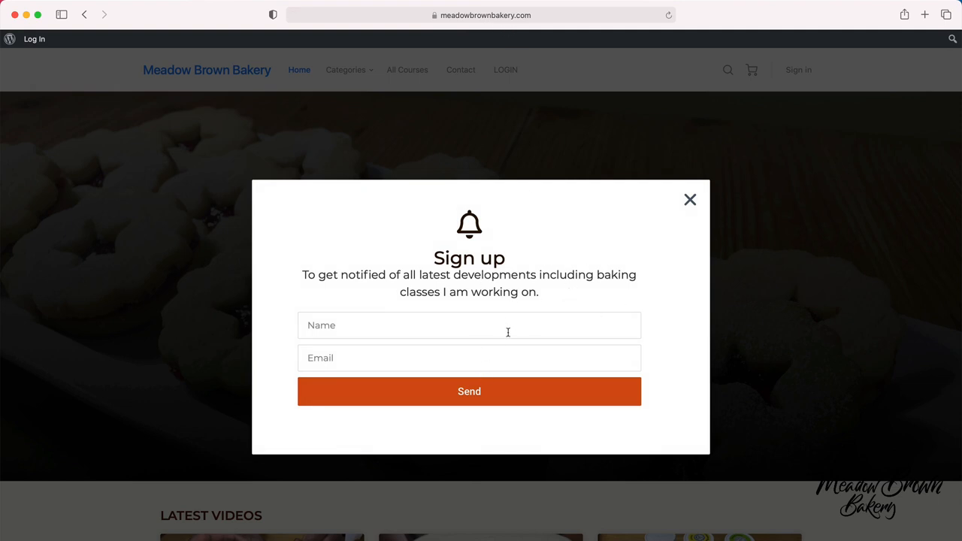
# Dismiss the sign-up popup so the home page hero is fully visible
pyautogui.click(689, 198)
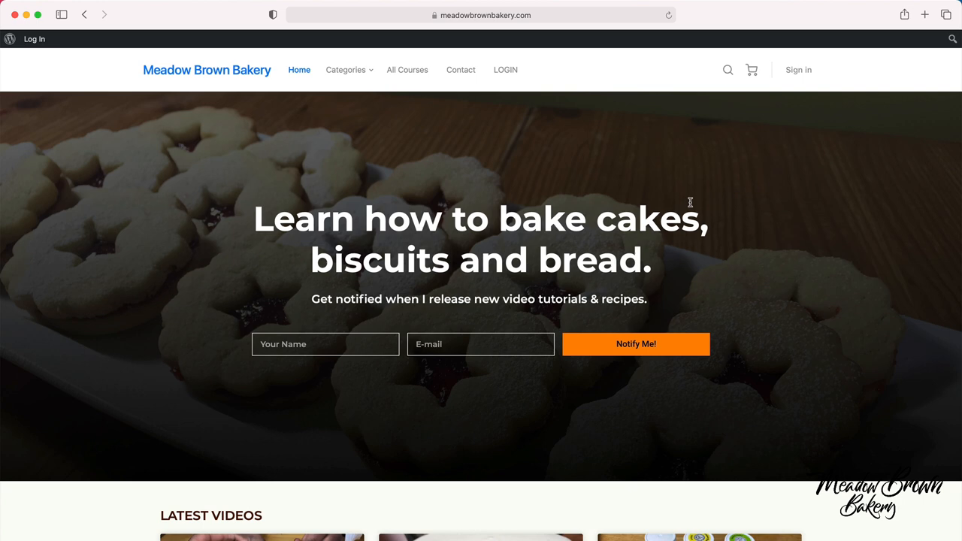
# Go to All Courses from the top navigation and browse the course cards
pyautogui.click(408, 69)
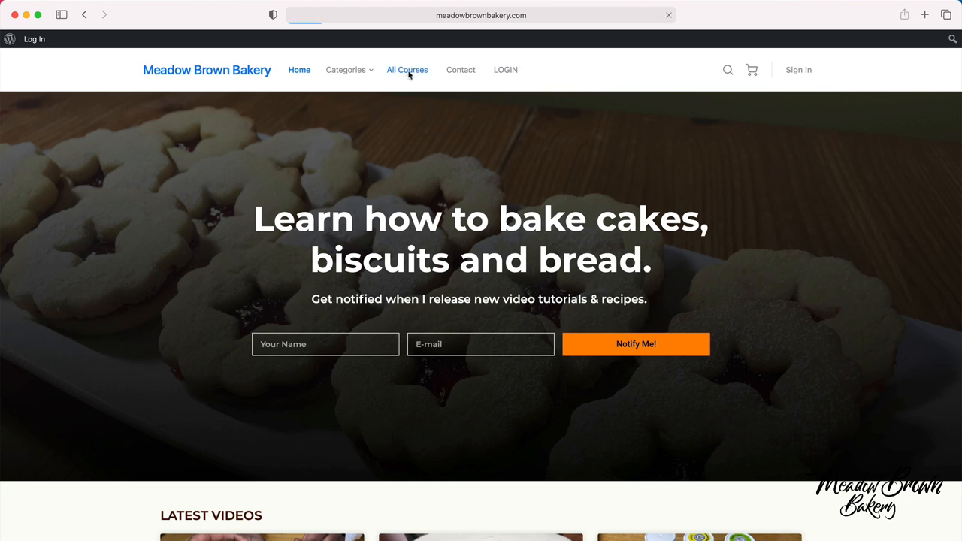
pyautogui.click(408, 69)
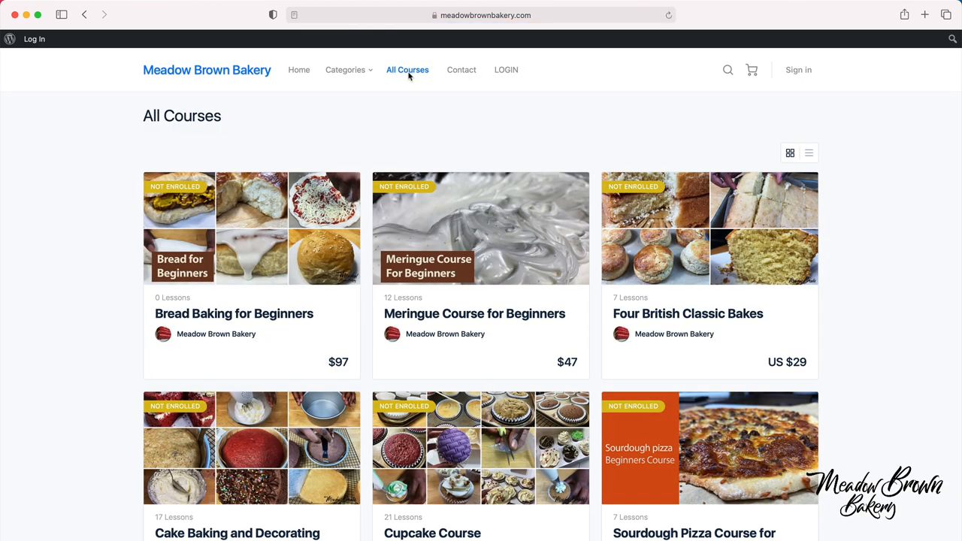
pyautogui.scroll(-3)
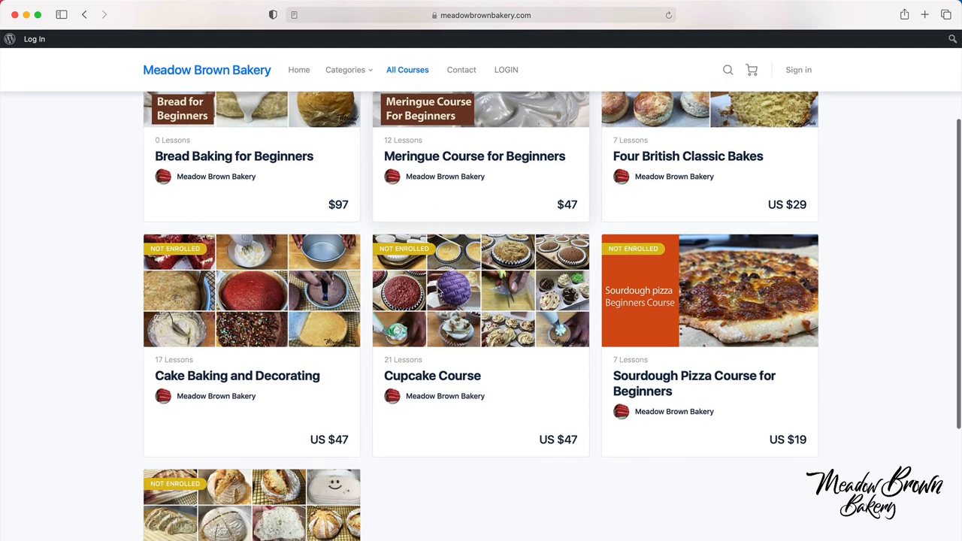
pyautogui.scroll(3)
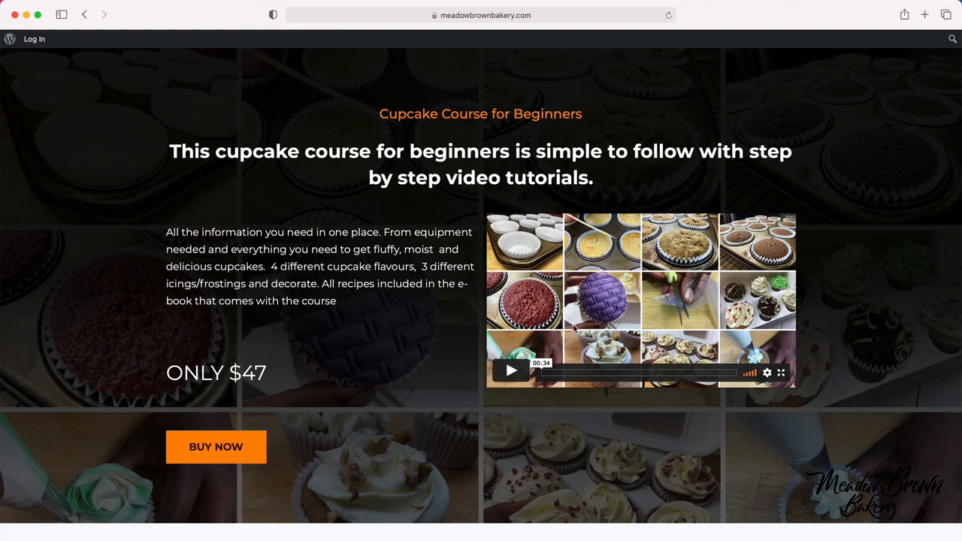
pyautogui.moveTo(451, 422)
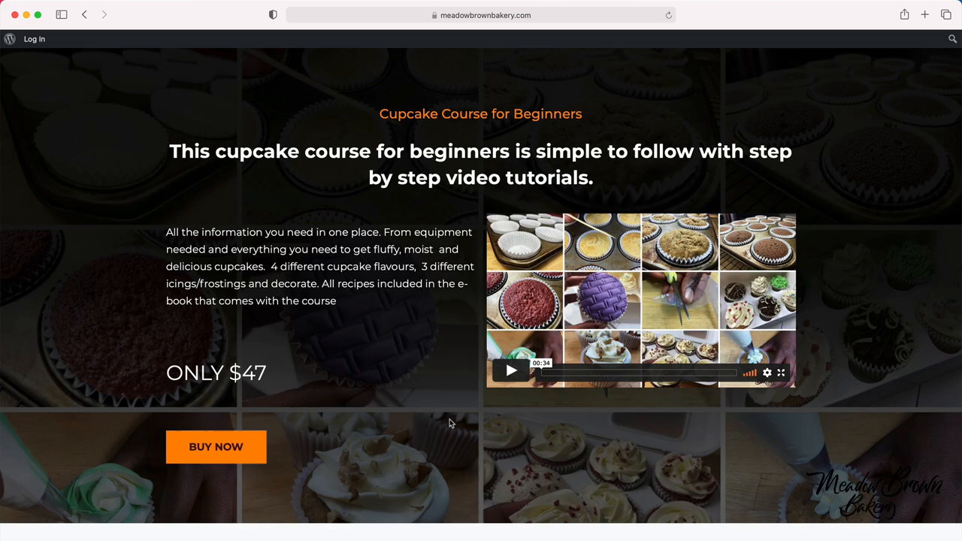
# Scroll through the Cupcake Course sales page's benefits, audience and steps sections
pyautogui.scroll(-3)
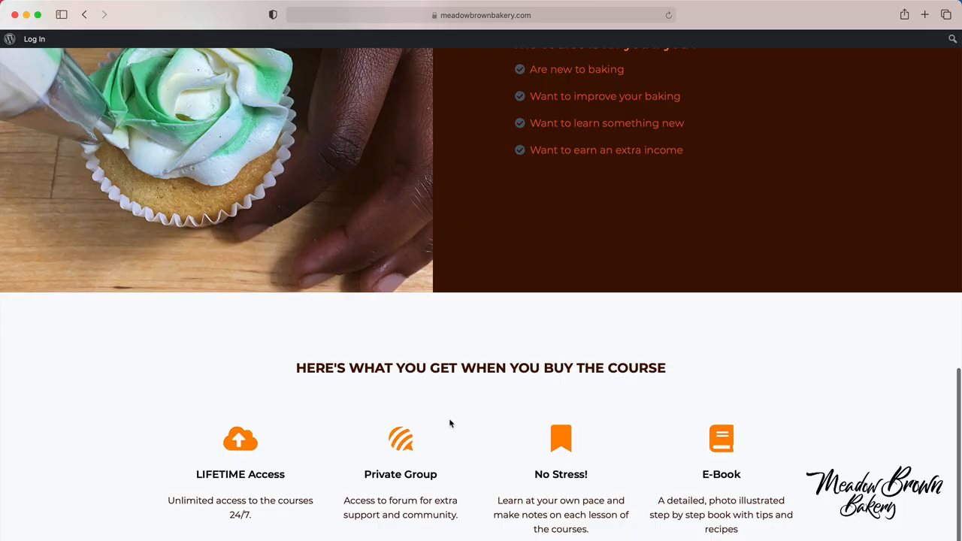
pyautogui.scroll(3)
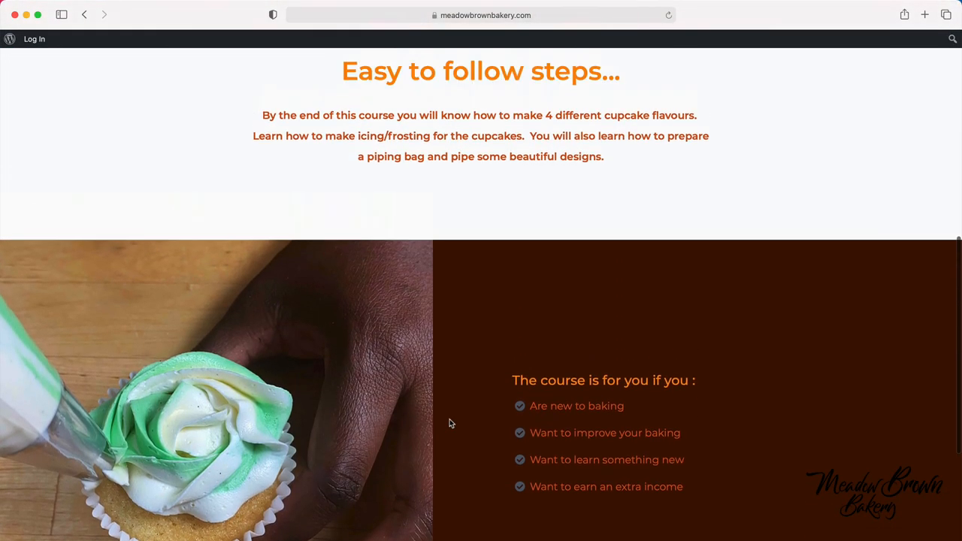
pyautogui.scroll(3)
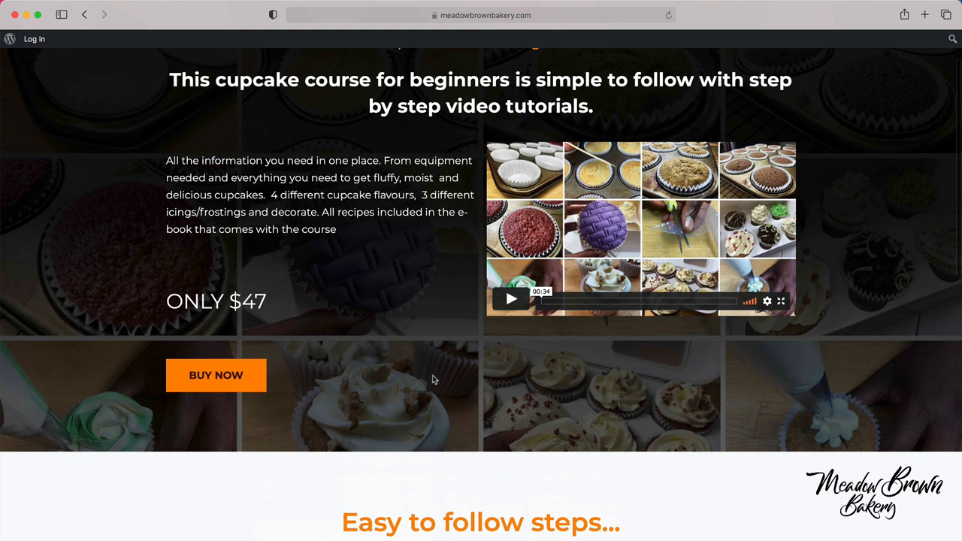